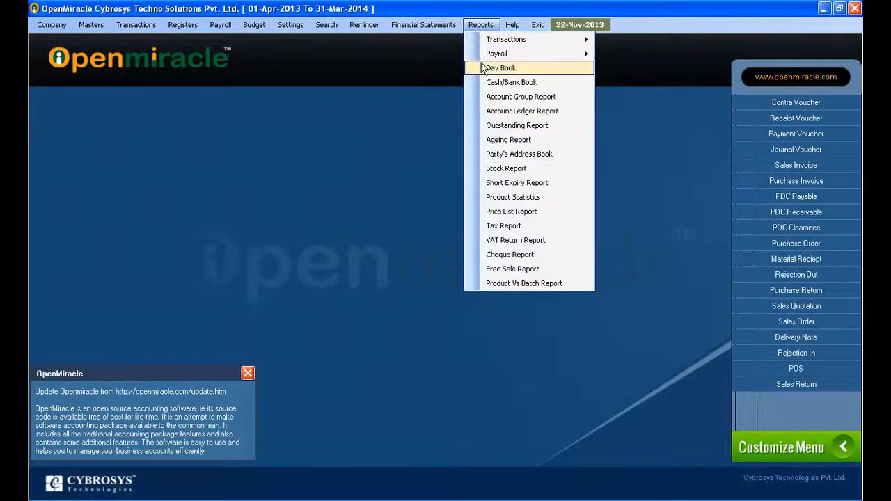
Step: Show the Day Book report listing the 15 vouchers dated 22-Nov-2013
left_click(501, 67)
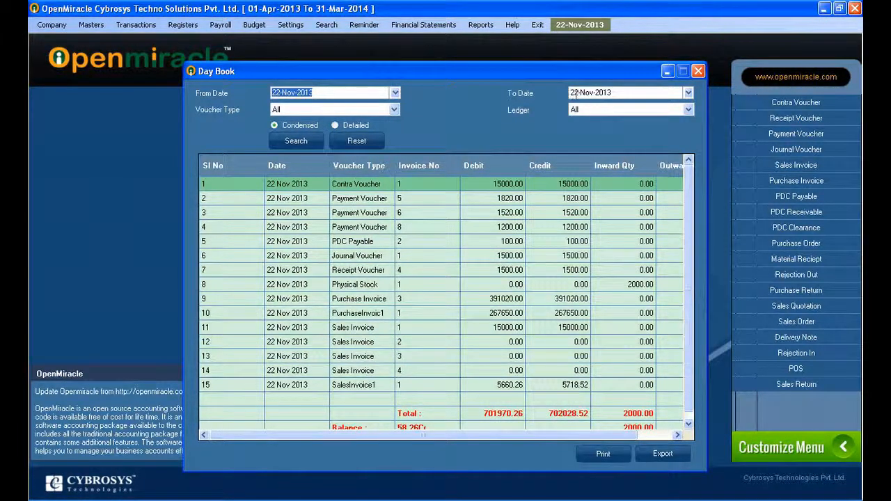
left_click(394, 109)
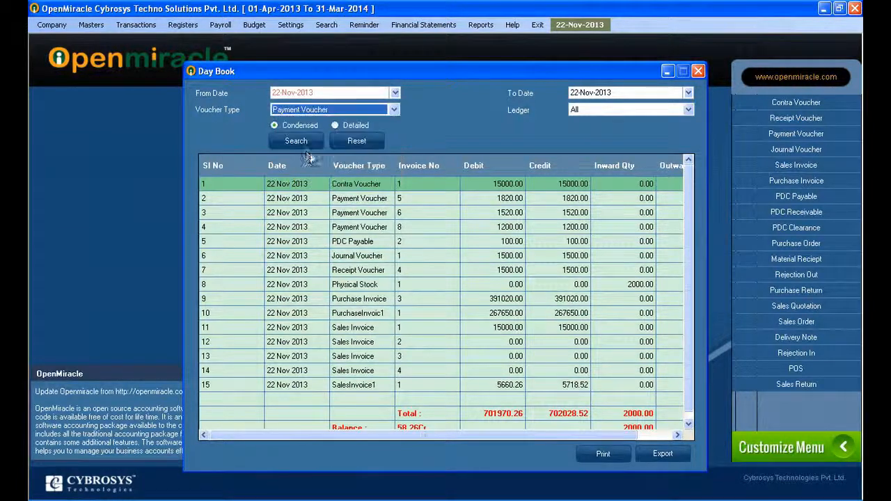
left_click(295, 141)
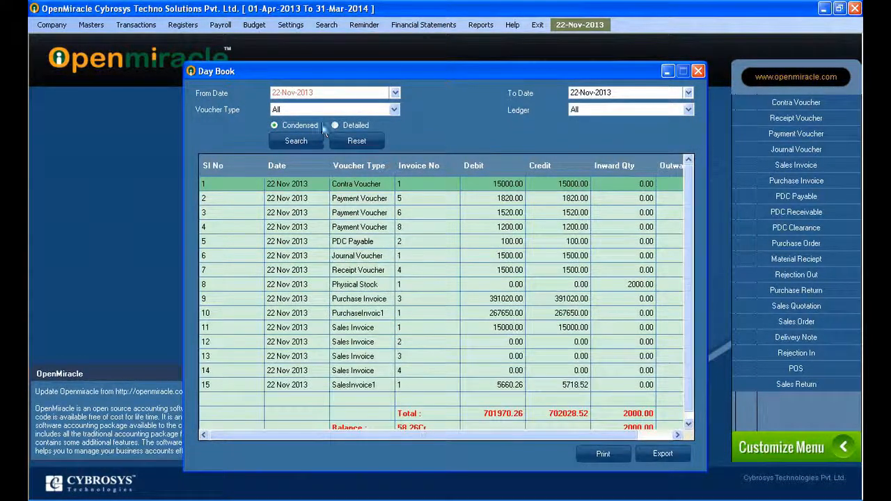
left_click(334, 125)
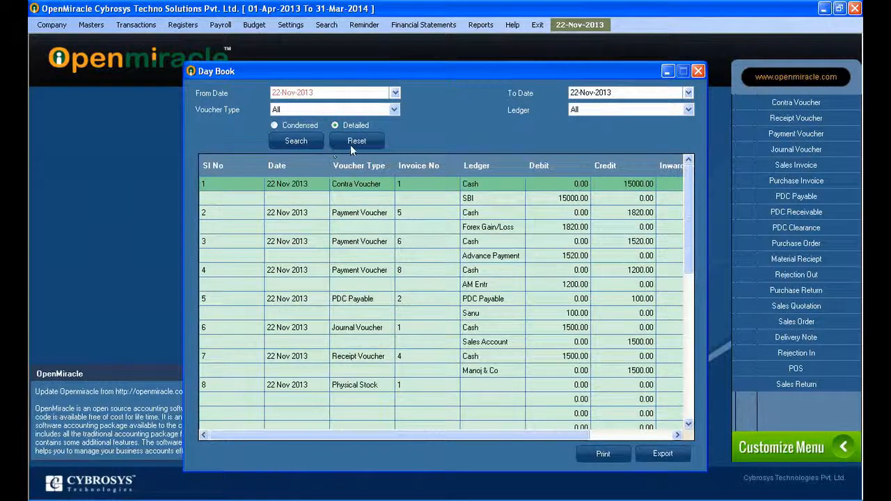
left_click(275, 126)
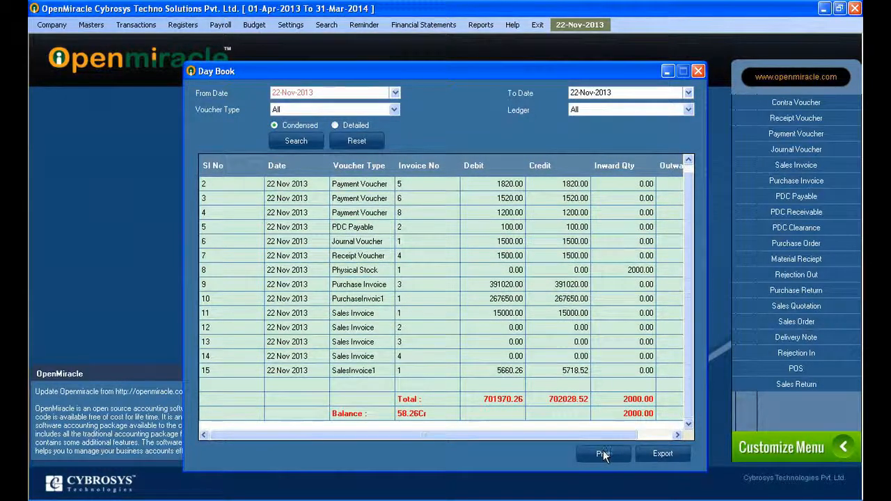
mouse_move(605, 212)
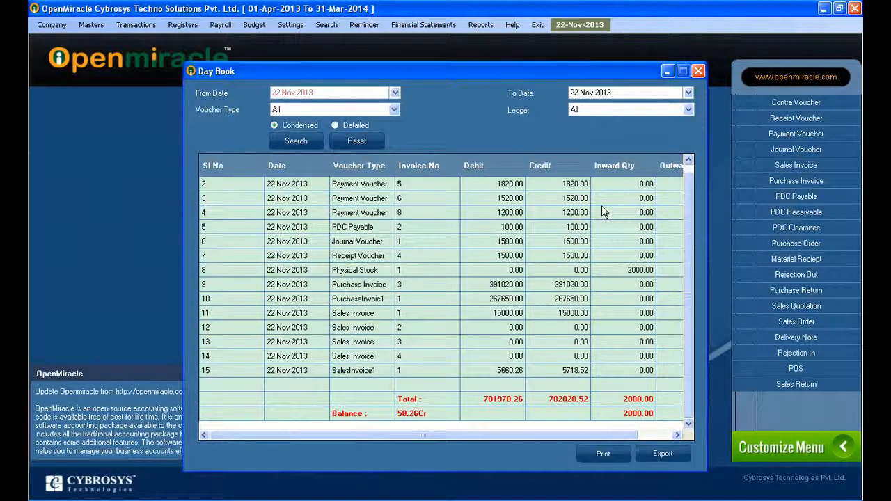
mouse_move(621, 437)
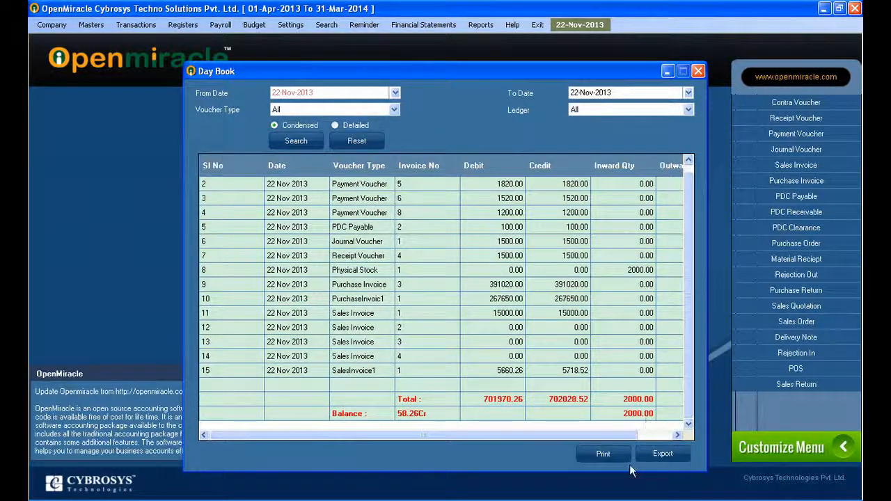
Step: Preview the printable DayBook Report and review its voucher rows, totals and 58.26 Cr balance
left_click(602, 453)
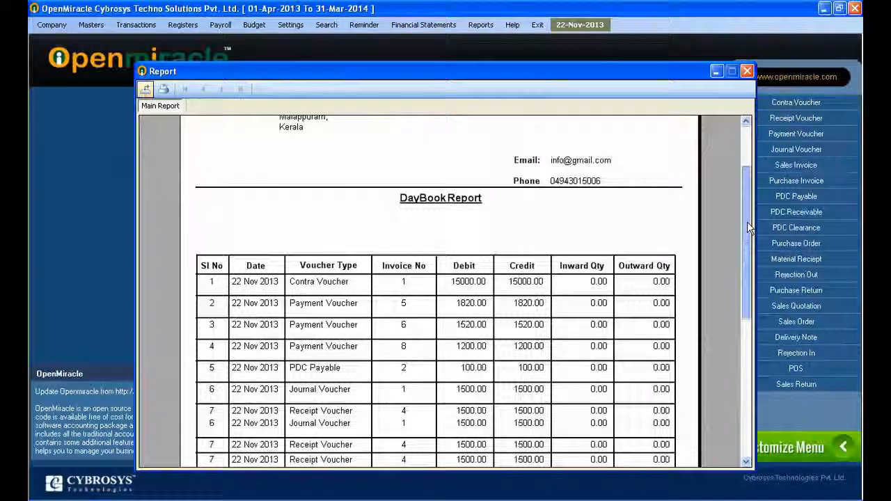
scroll("down", 3)
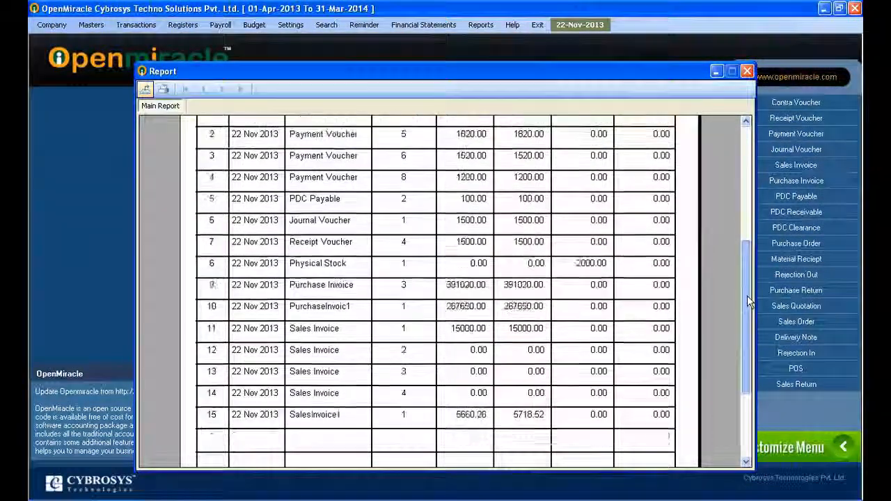
scroll("down", 3)
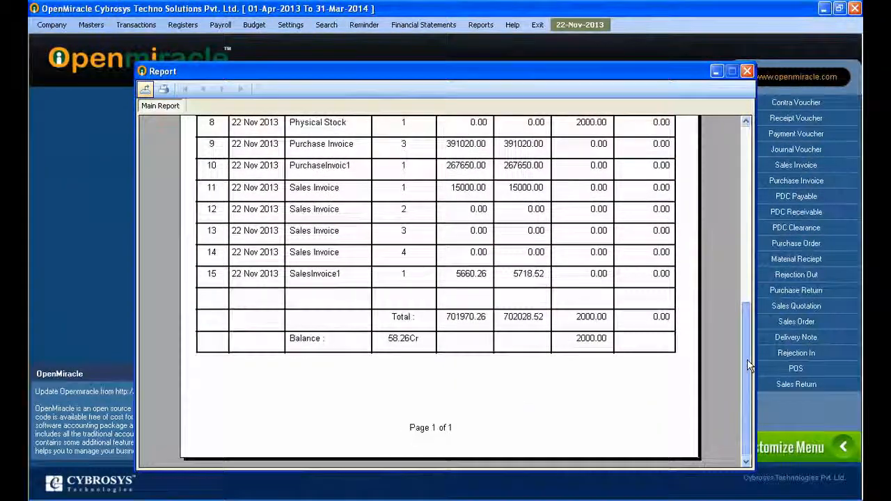
scroll("up", 3)
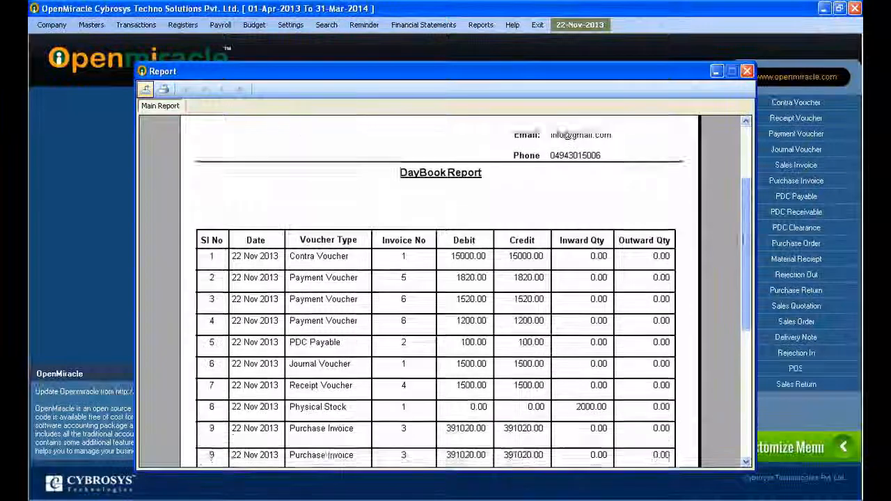
scroll("down", 3)
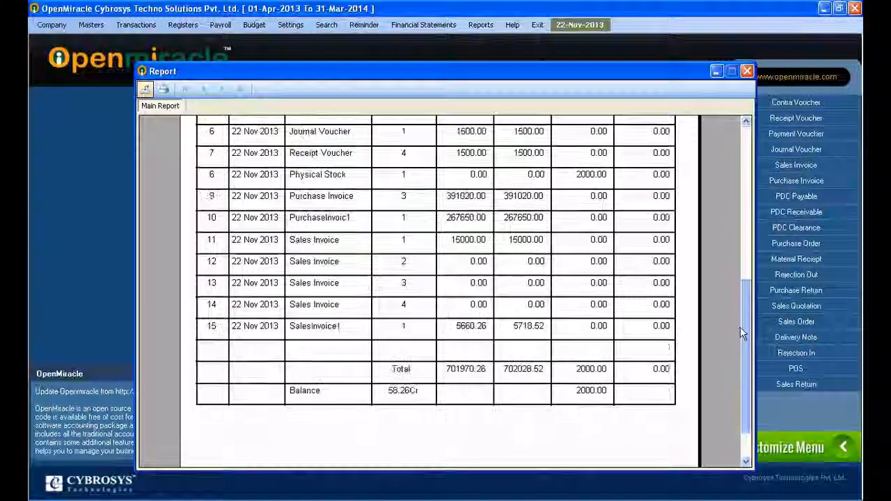